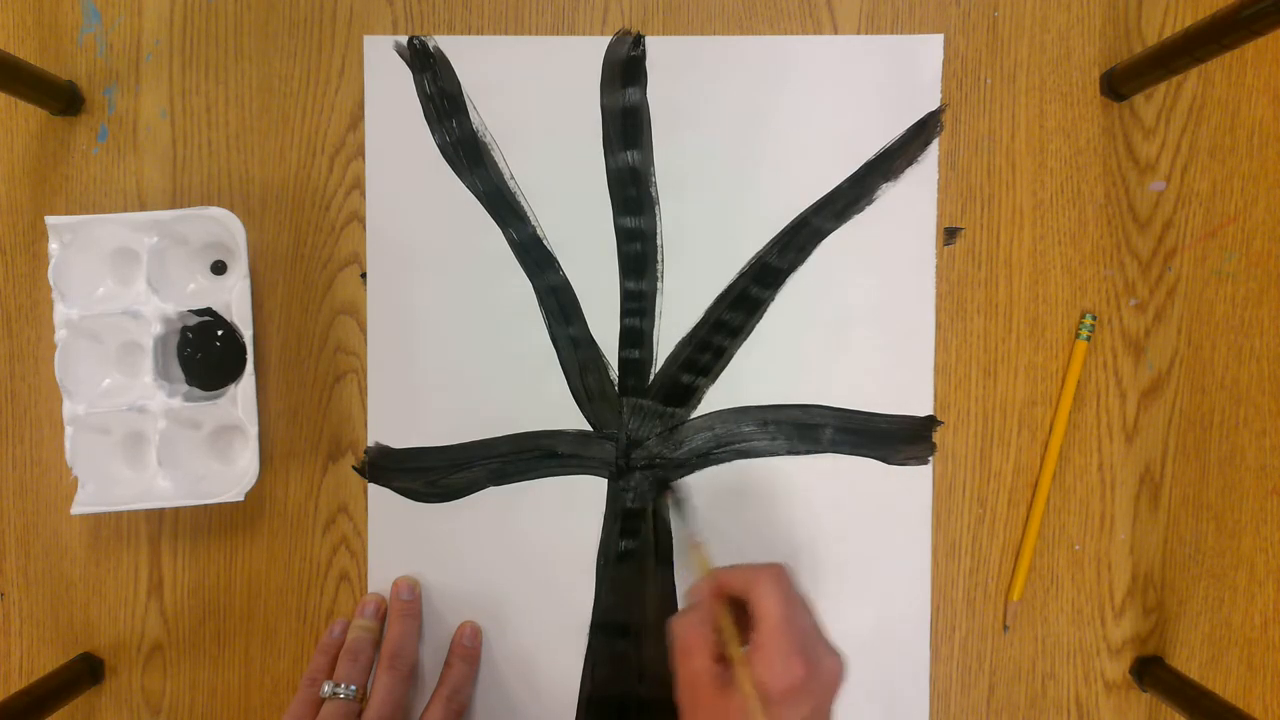
mouse_move(780, 560)
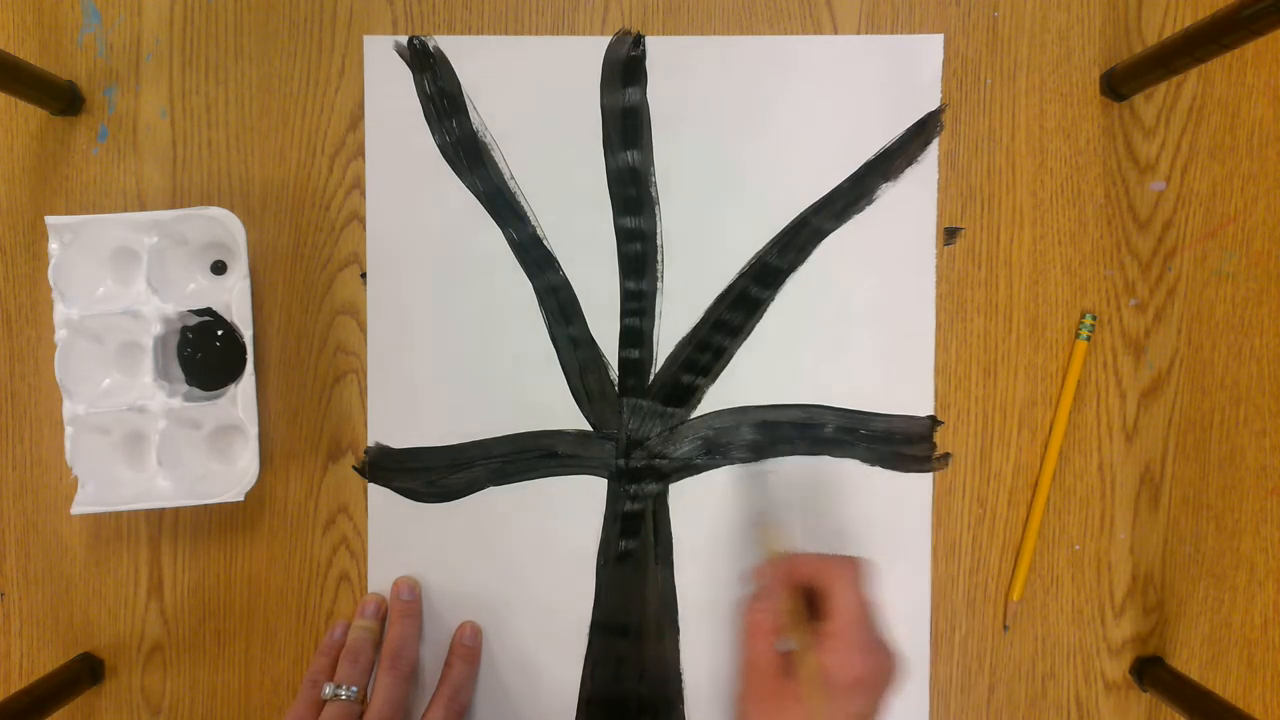